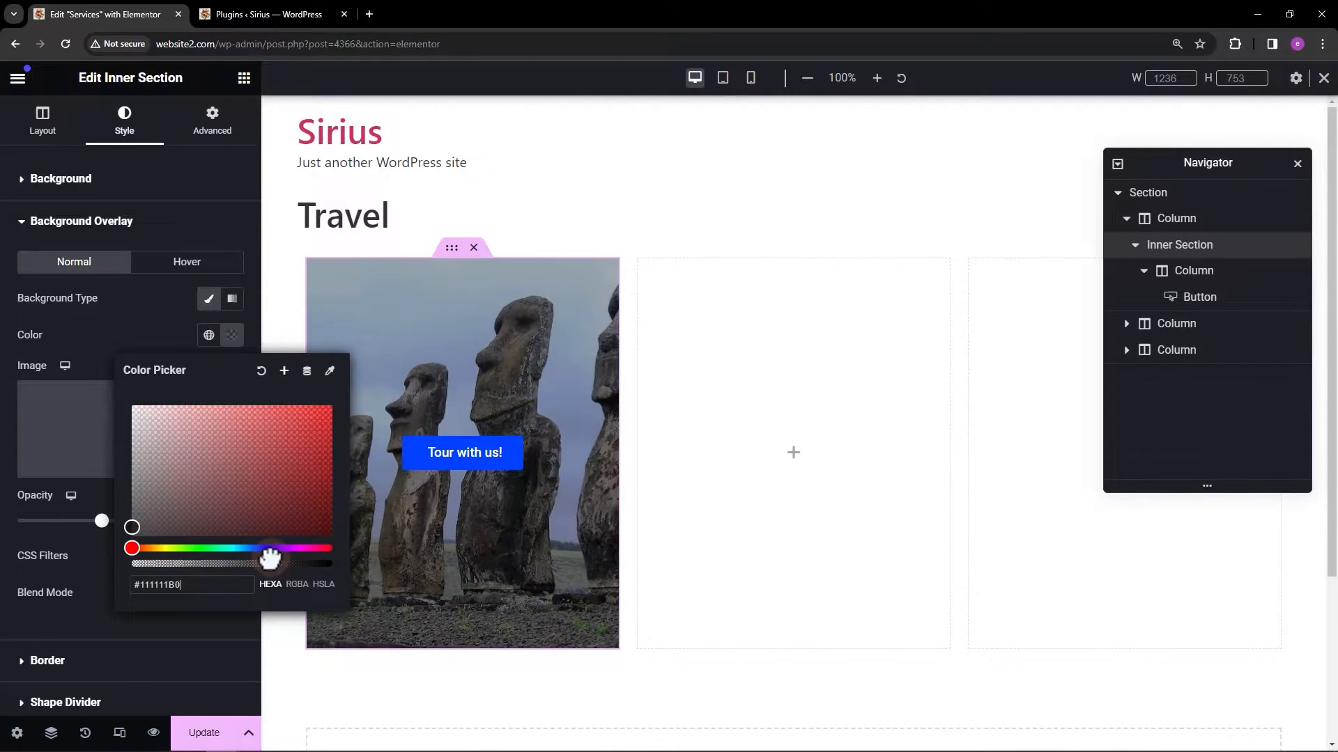
- Add a new three-column section and drop a Button widget into its first column
click(186, 262)
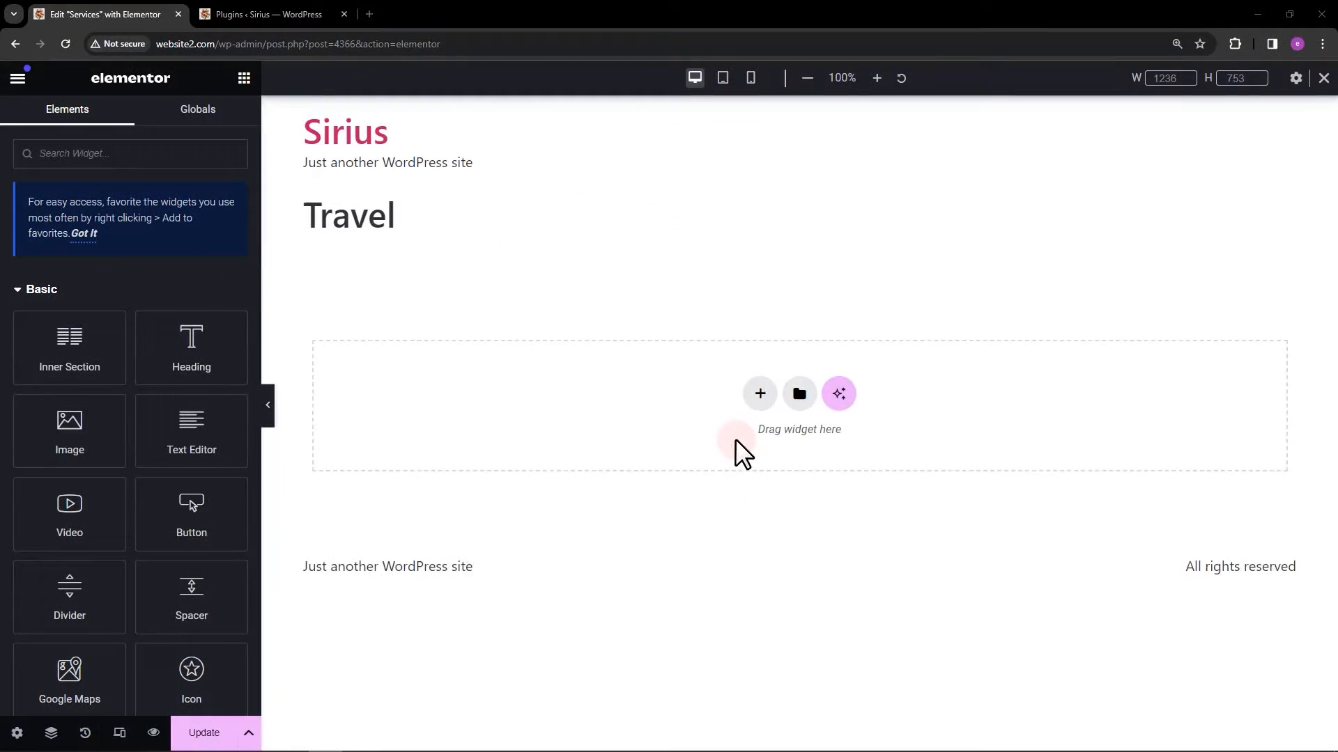
click(759, 393)
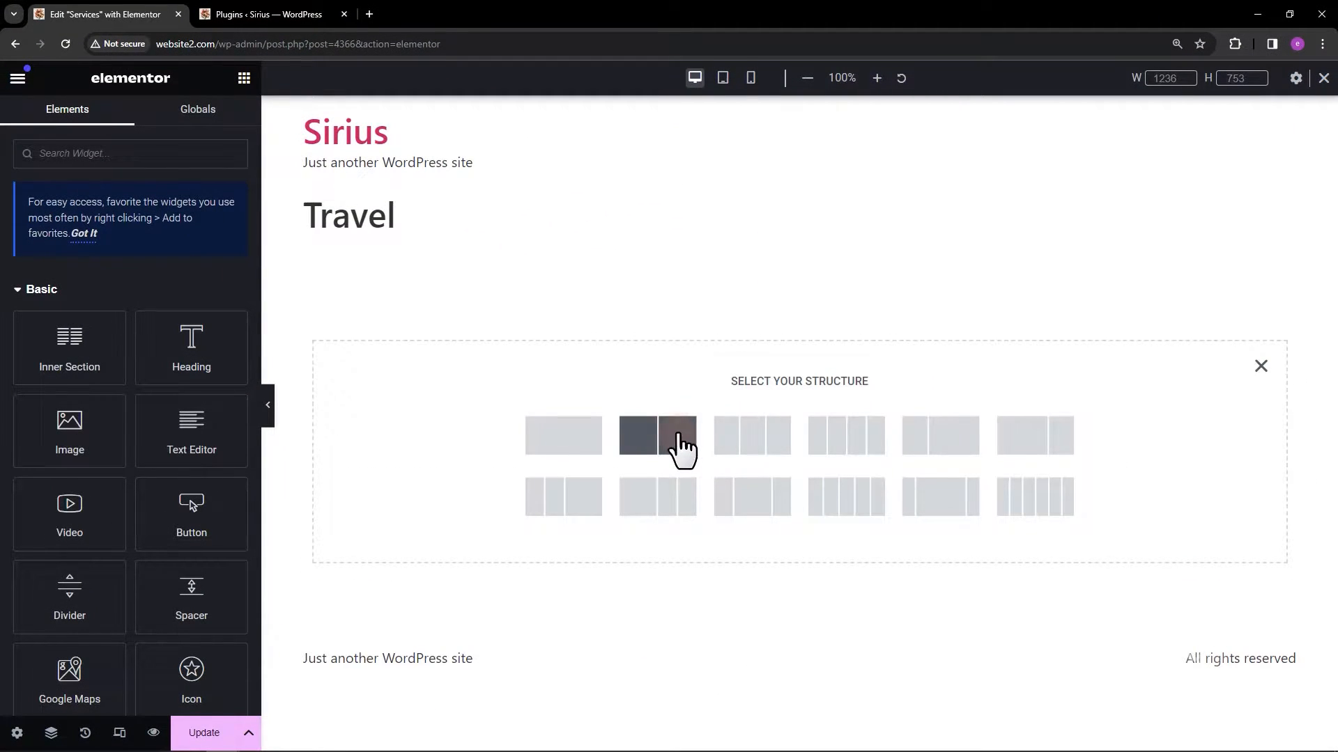
click(657, 435)
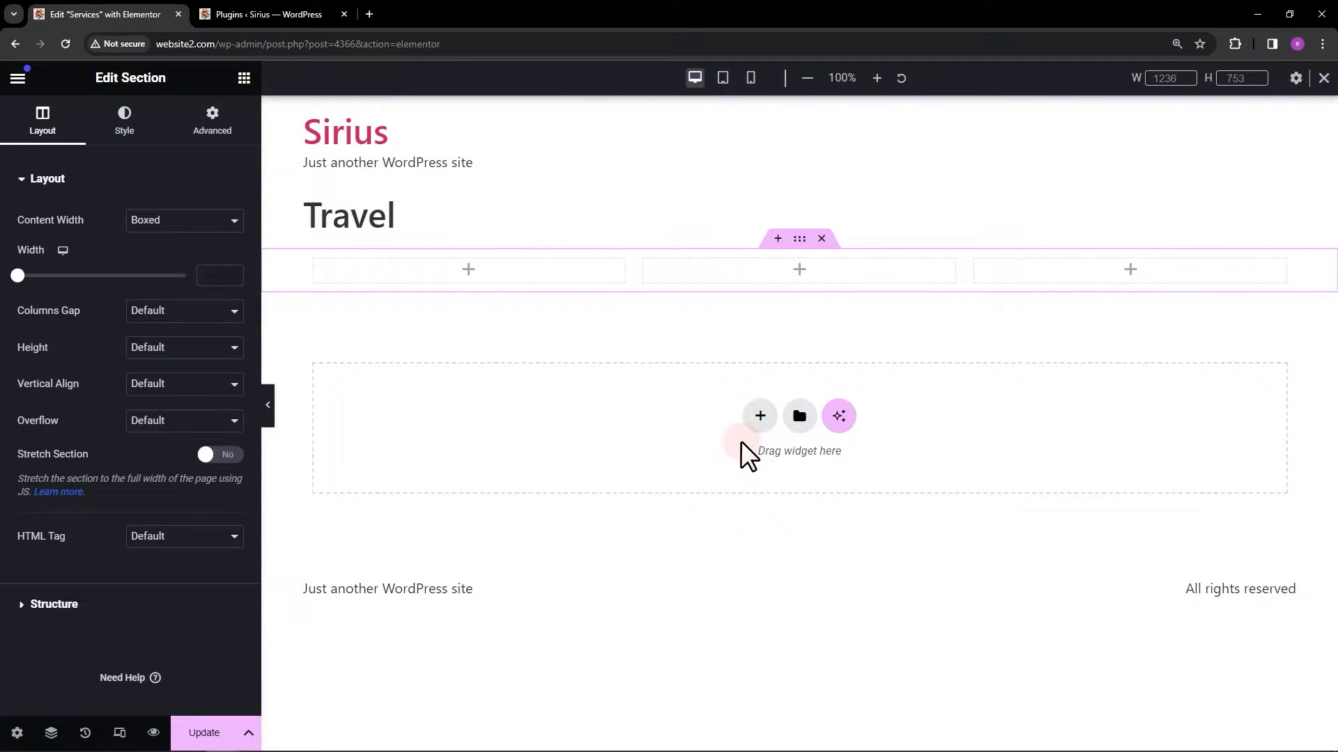
mouse_move(468, 282)
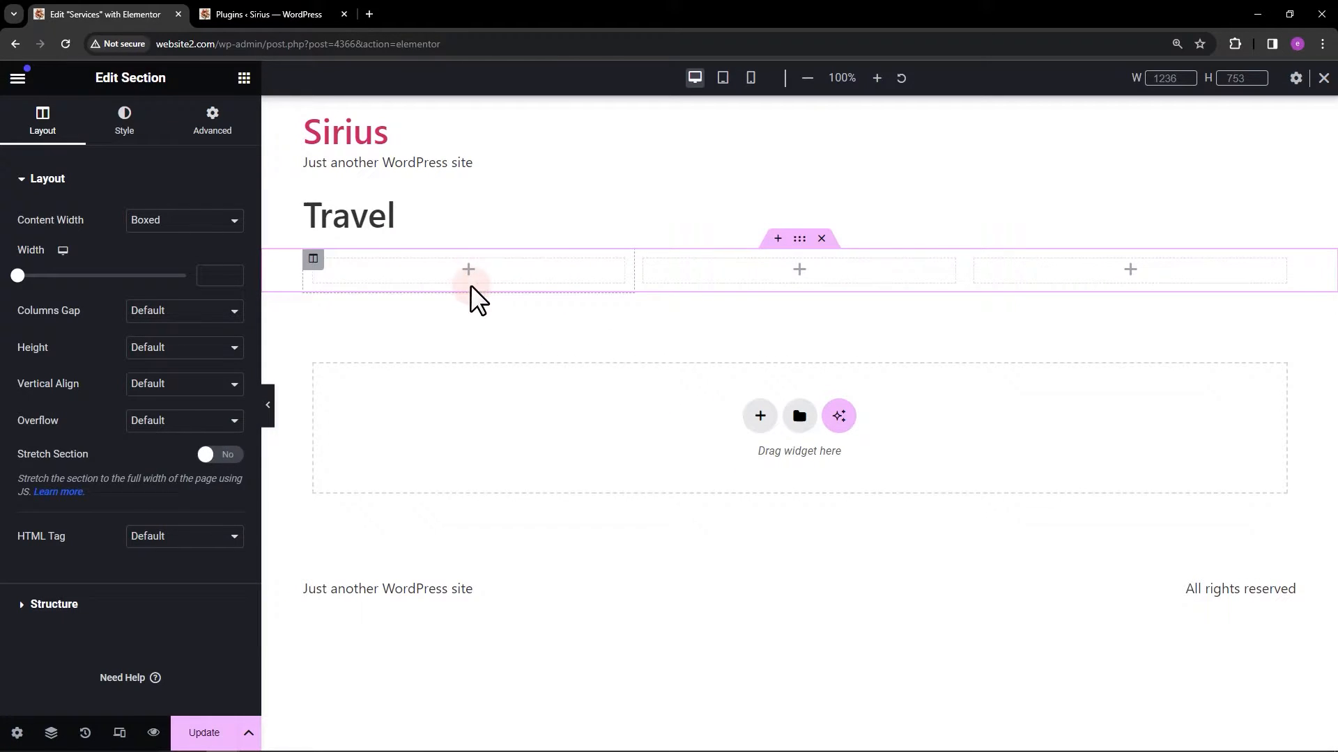
click(244, 78)
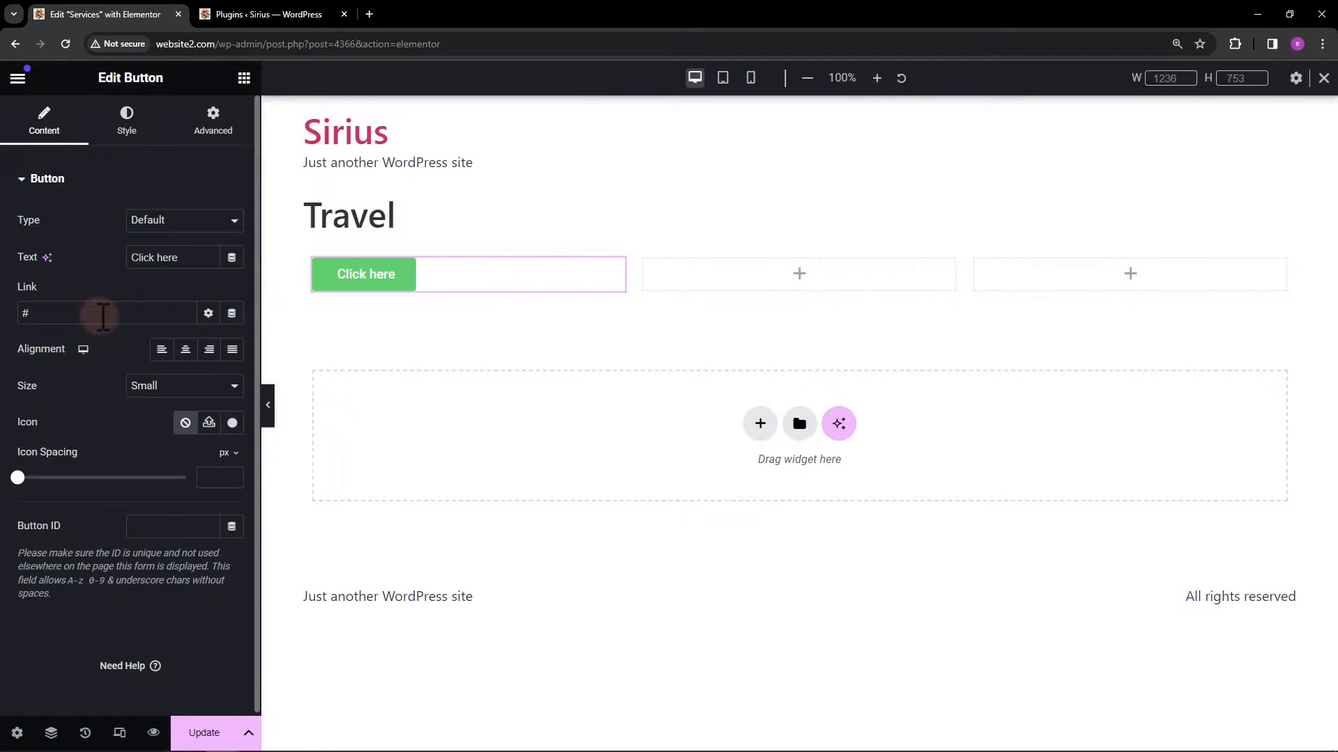
- Replace the button label 'Click here' with 'Tour with us!'
text(To)
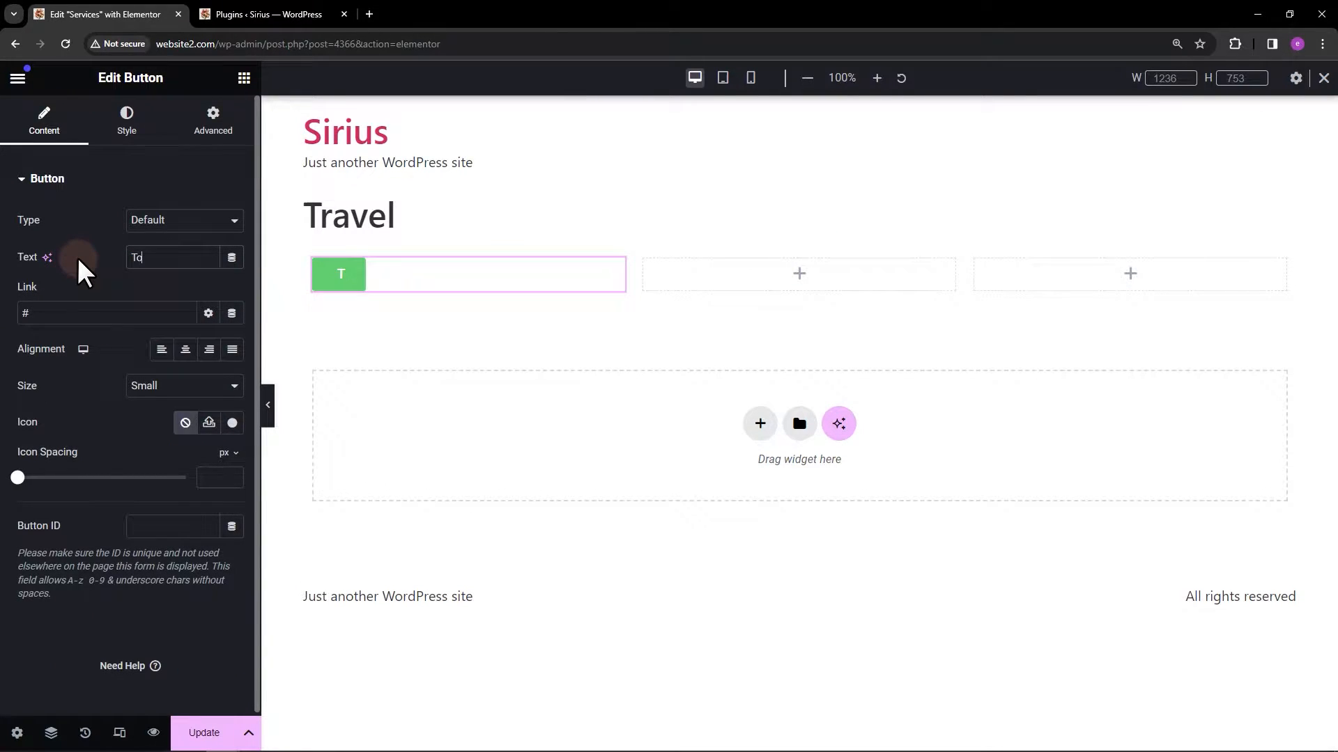
text(Tour with us)
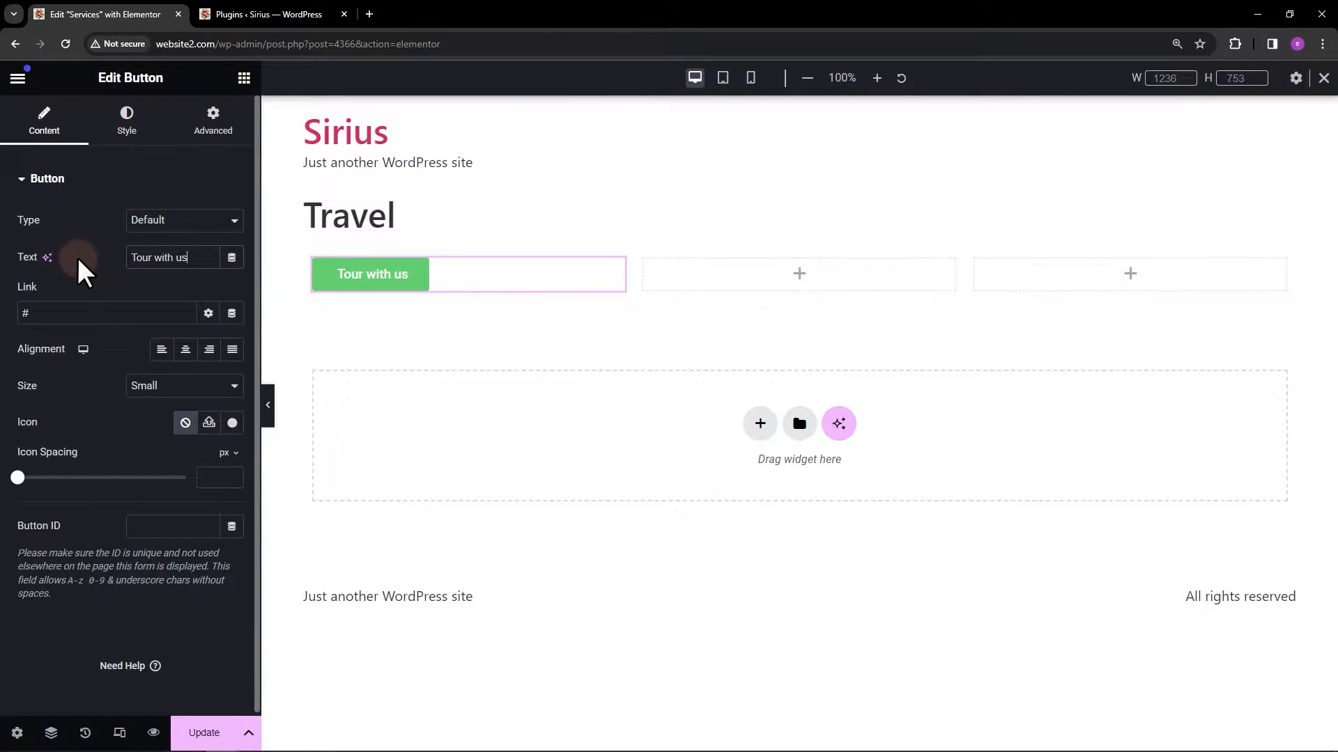
text(!)
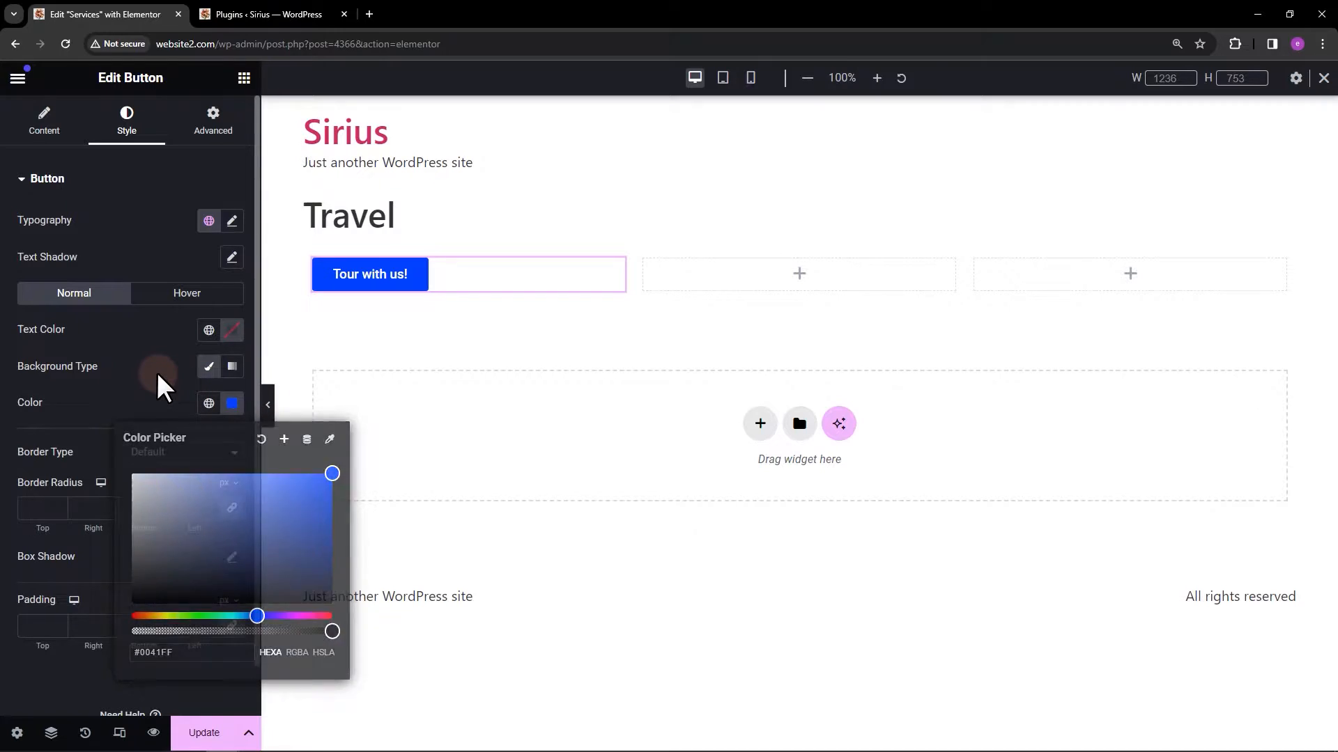
- Confirm the #0041FF blue background for the button and return to the first column
click(527, 275)
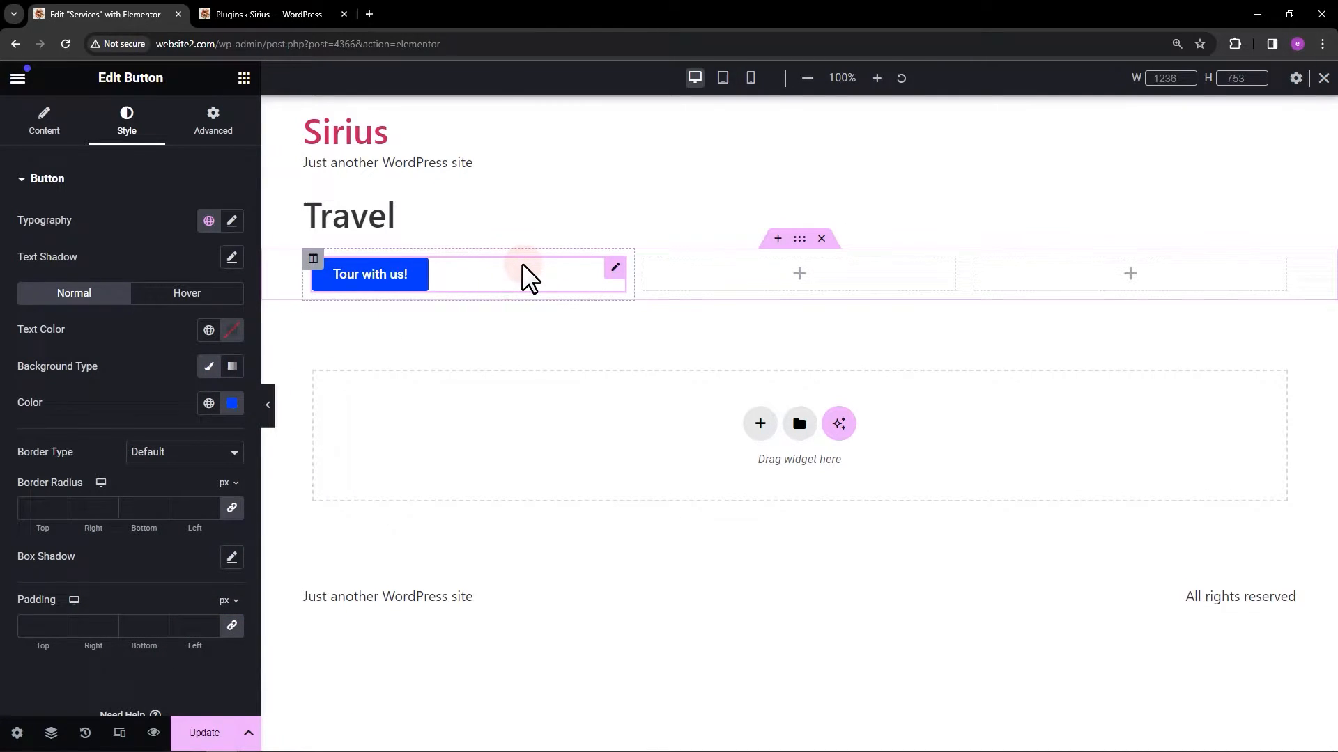
click(244, 78)
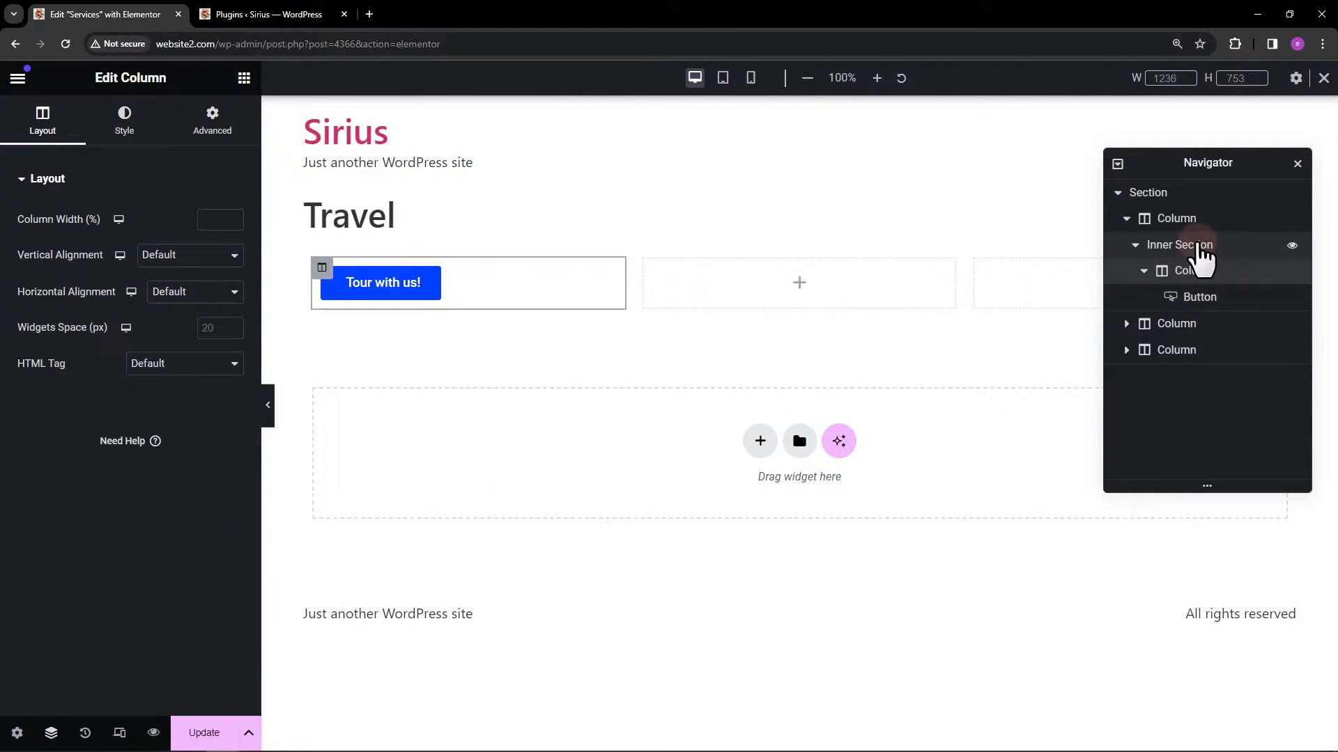
- Set the-easter-island.jpg as the inner section's Classic background image
click(1179, 245)
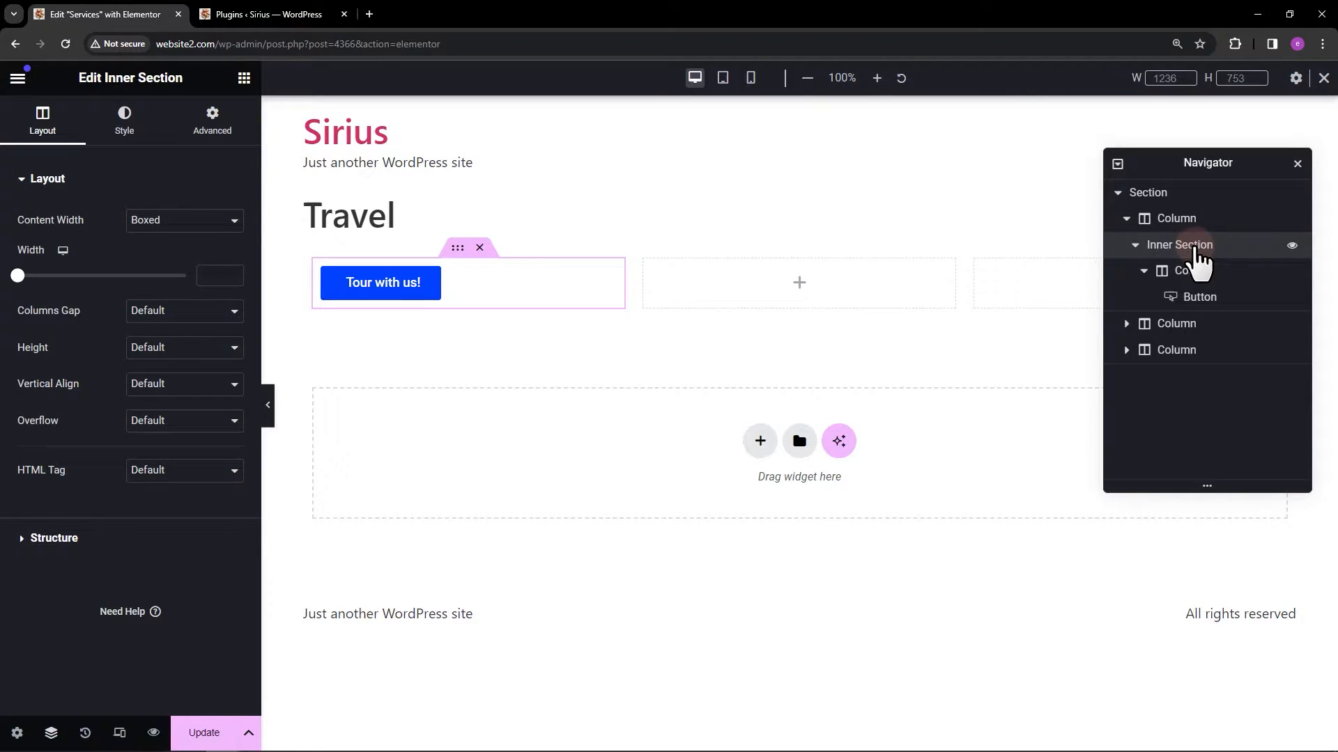
click(124, 119)
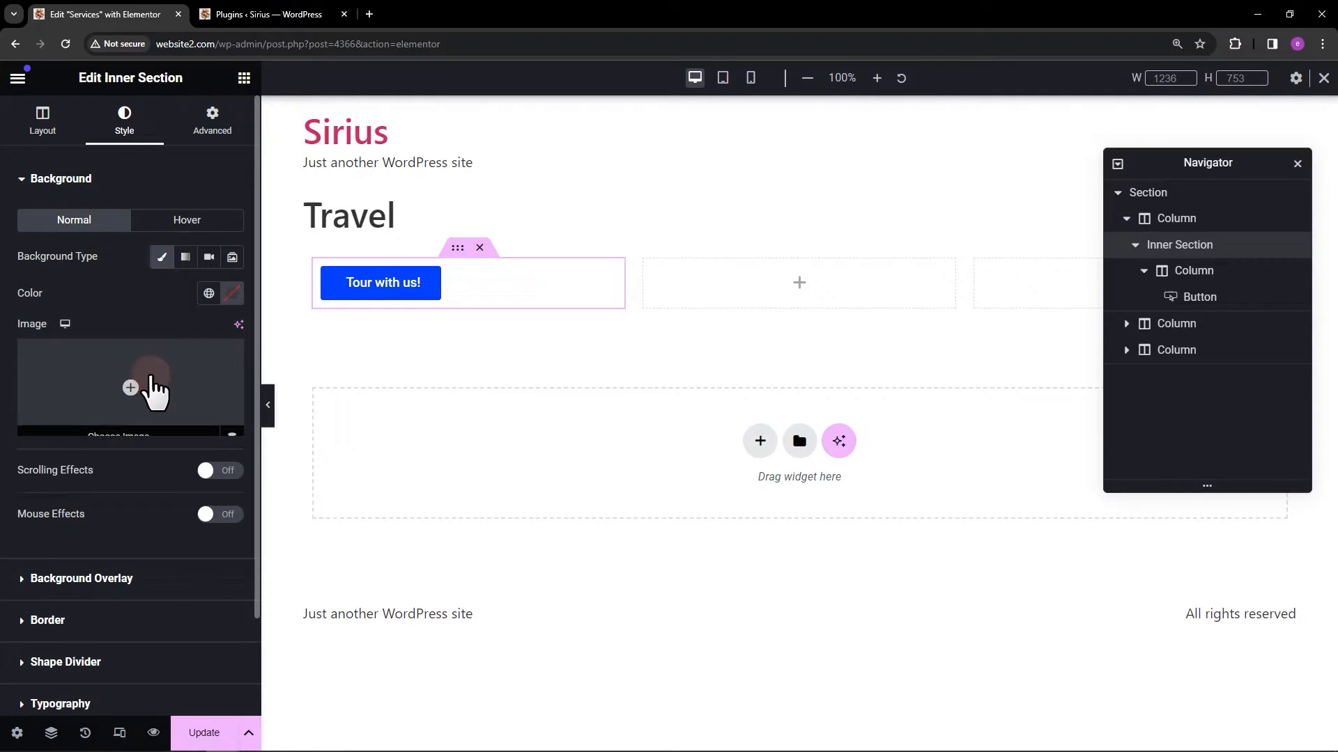
click(130, 387)
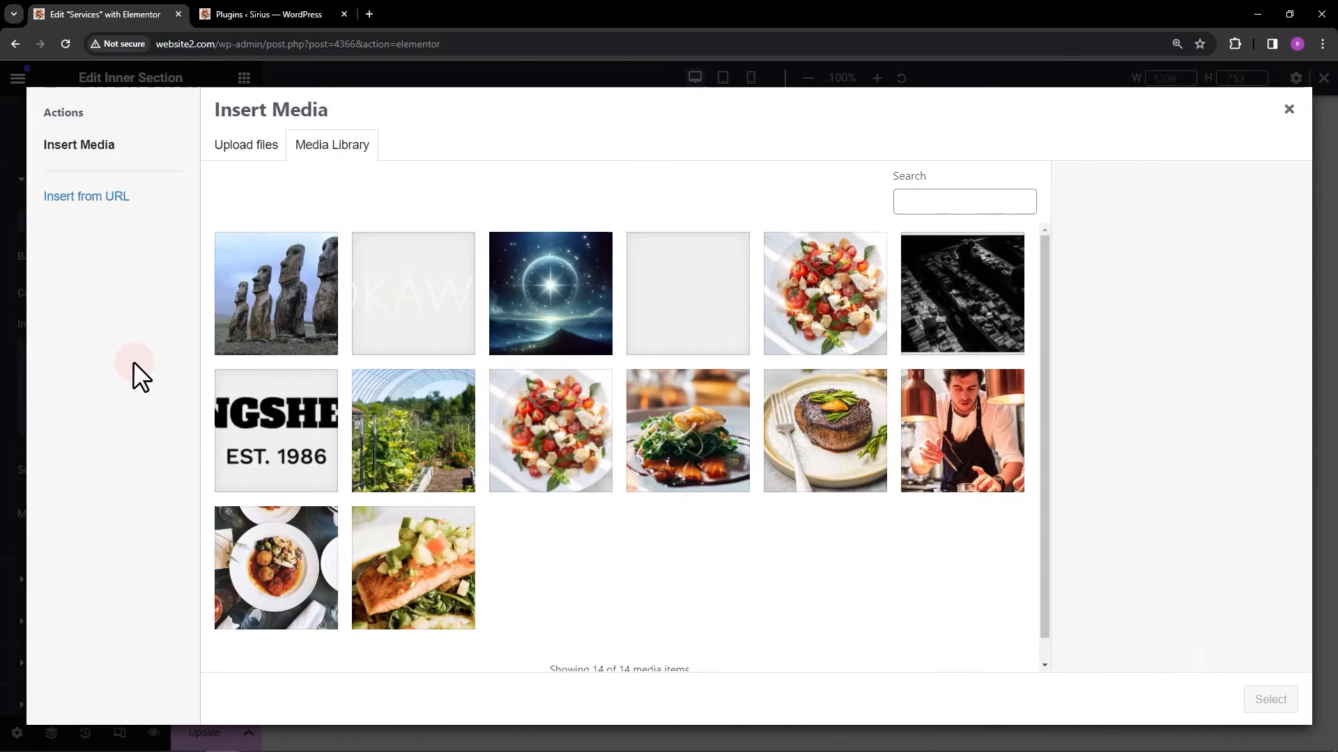
click(275, 293)
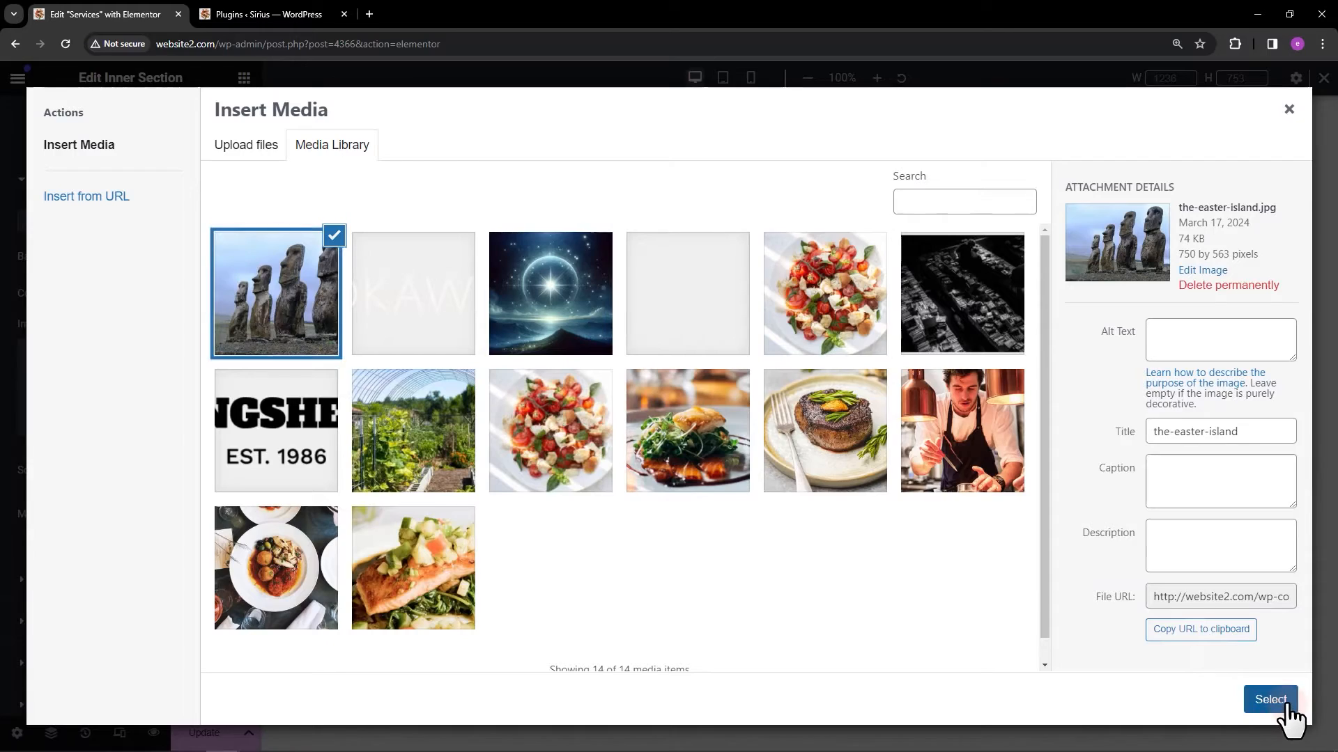
click(1270, 699)
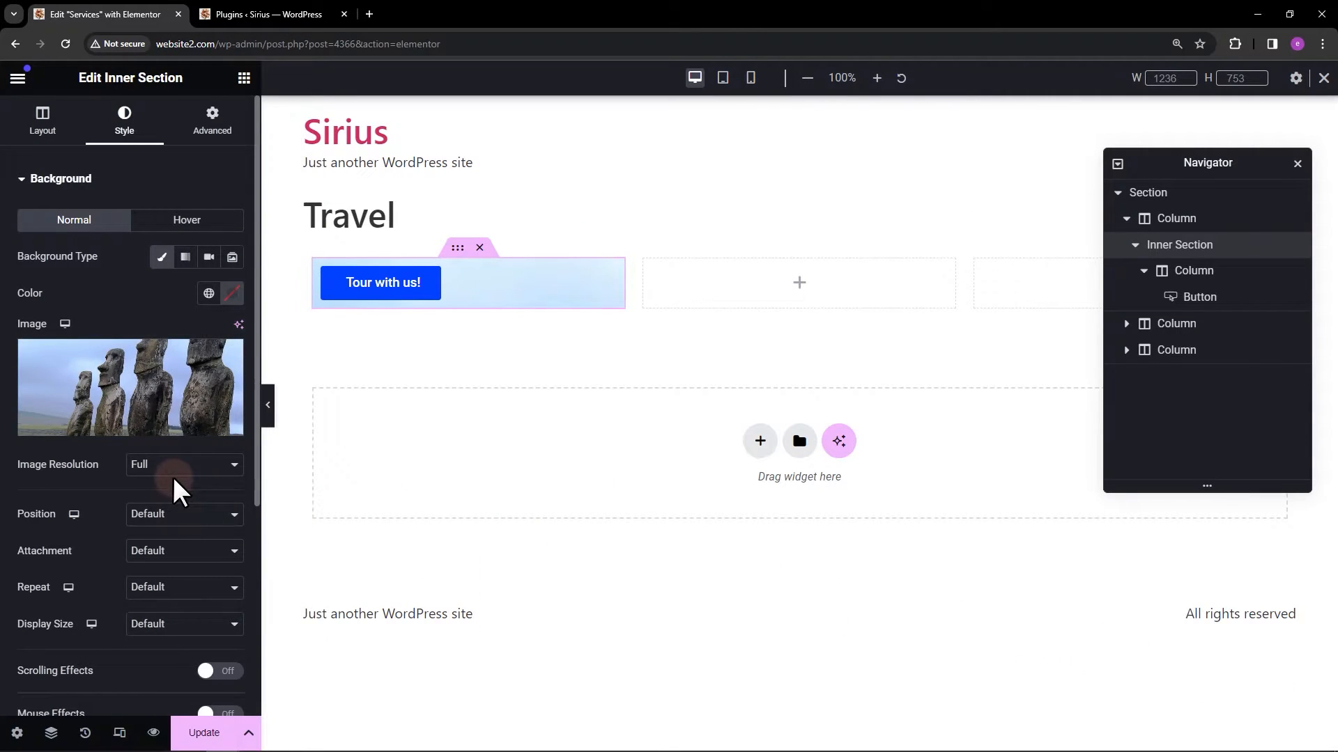
- Set the background to Center Center position, No-repeat and Cover display size
click(184, 514)
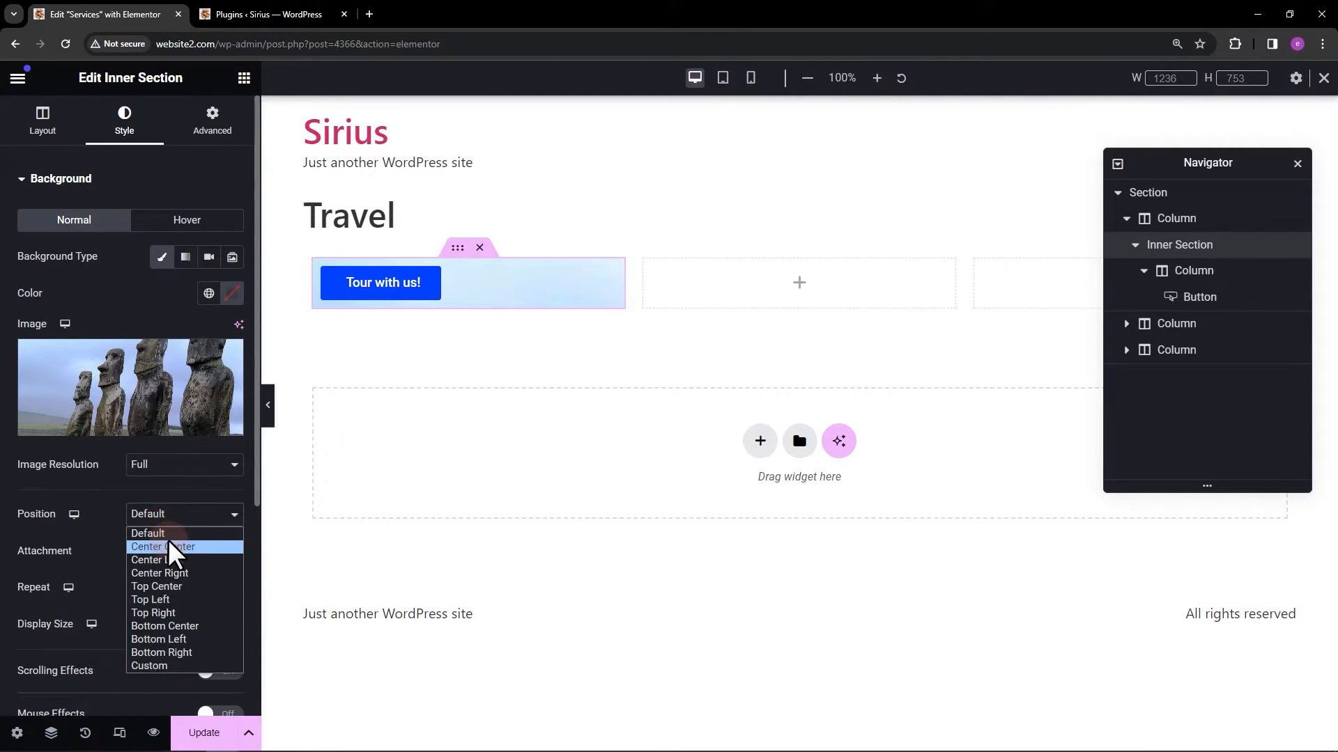
click(163, 547)
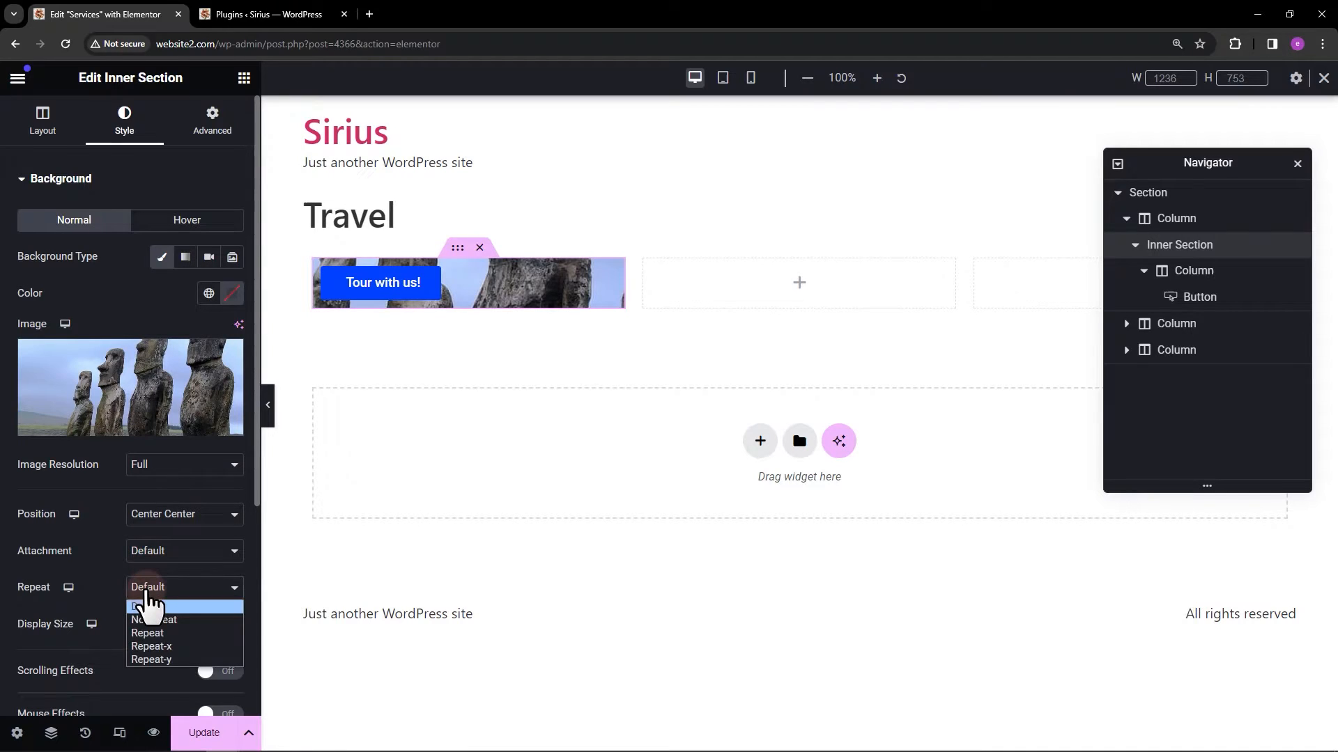
click(153, 619)
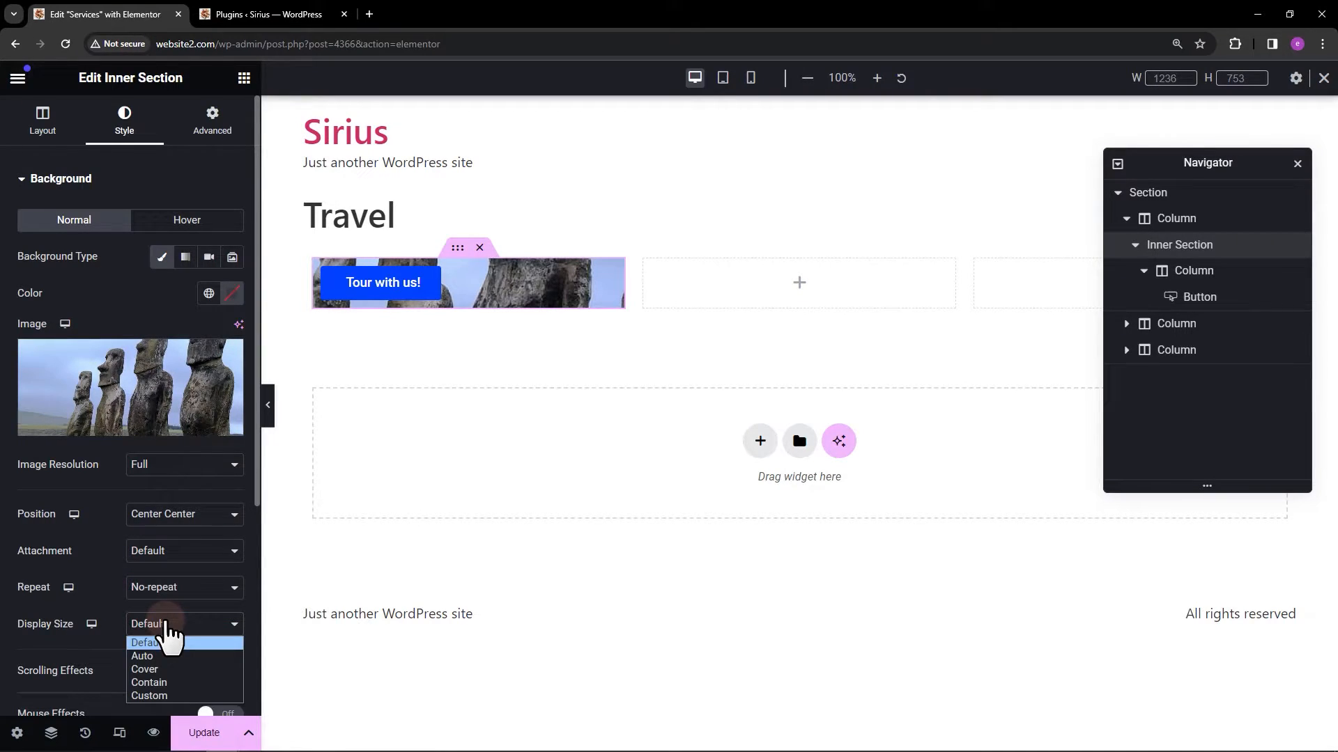
click(144, 669)
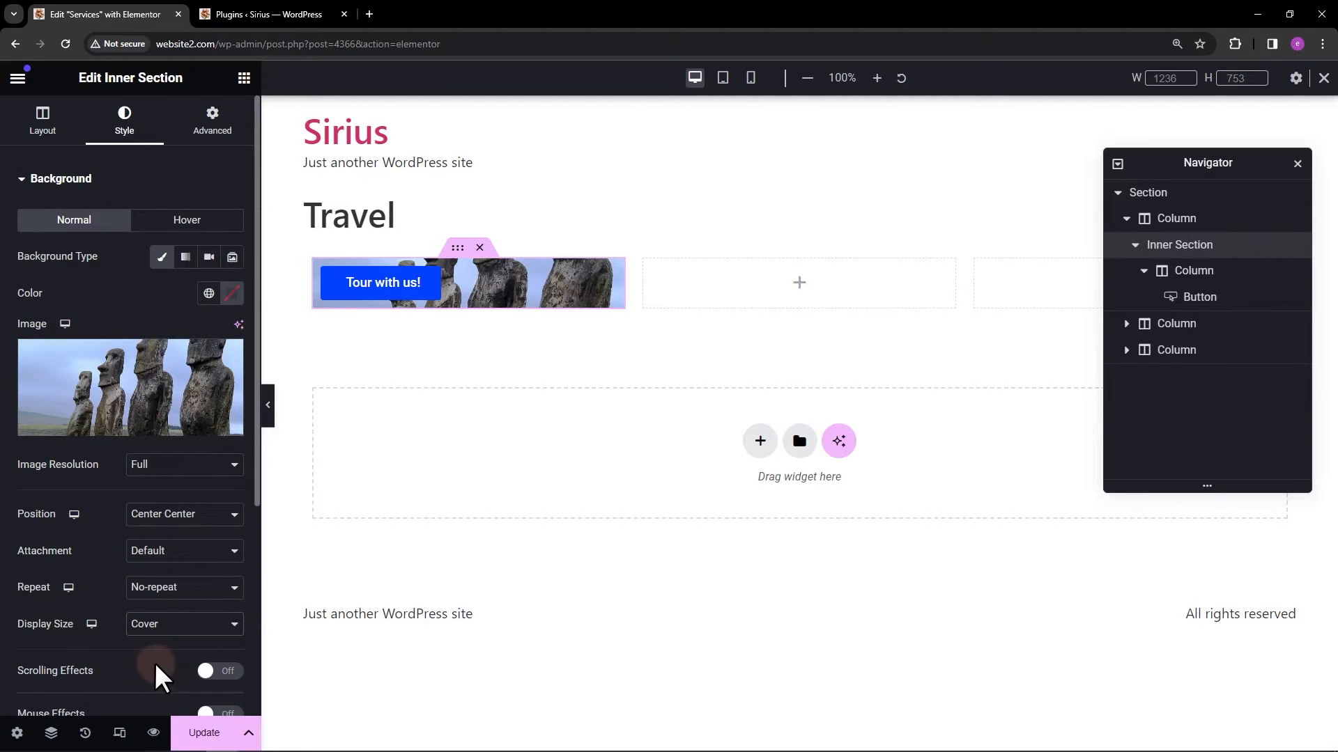
click(212, 119)
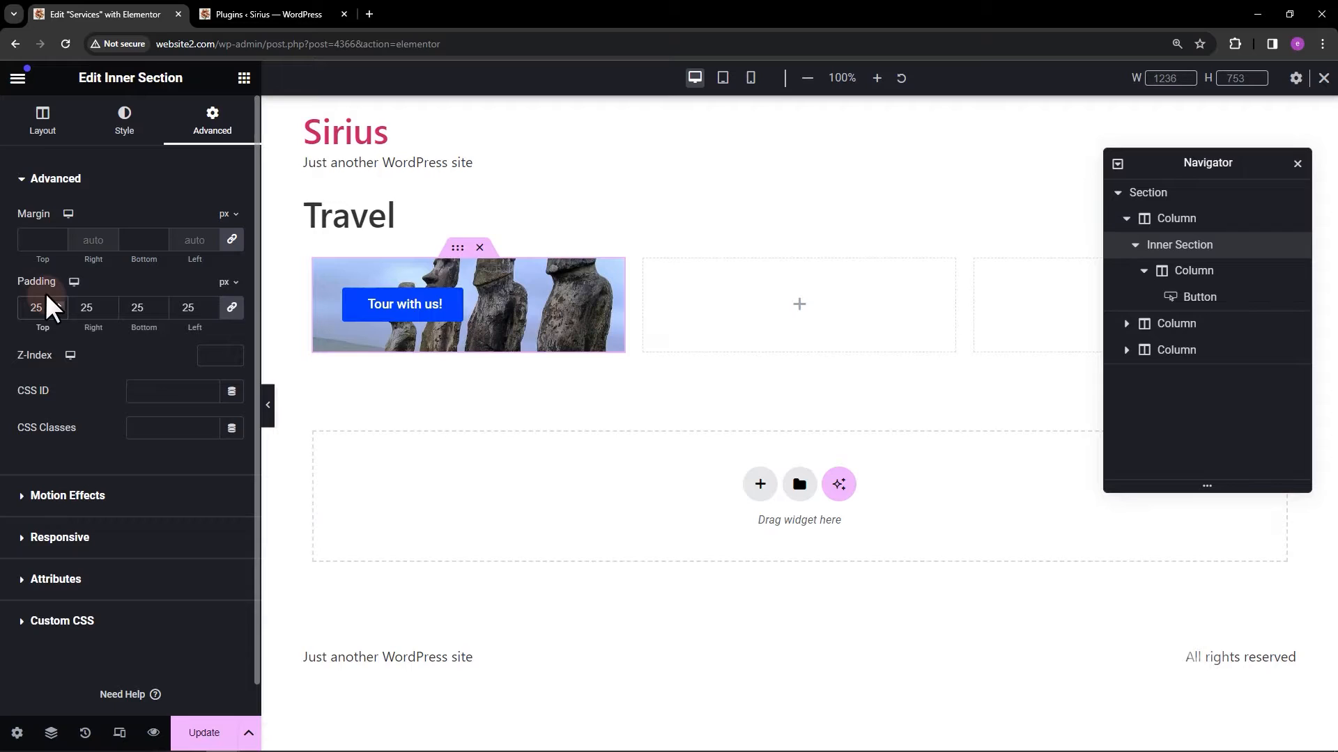
- Give the inner section a Min Height of 400 px in its Layout settings
click(43, 119)
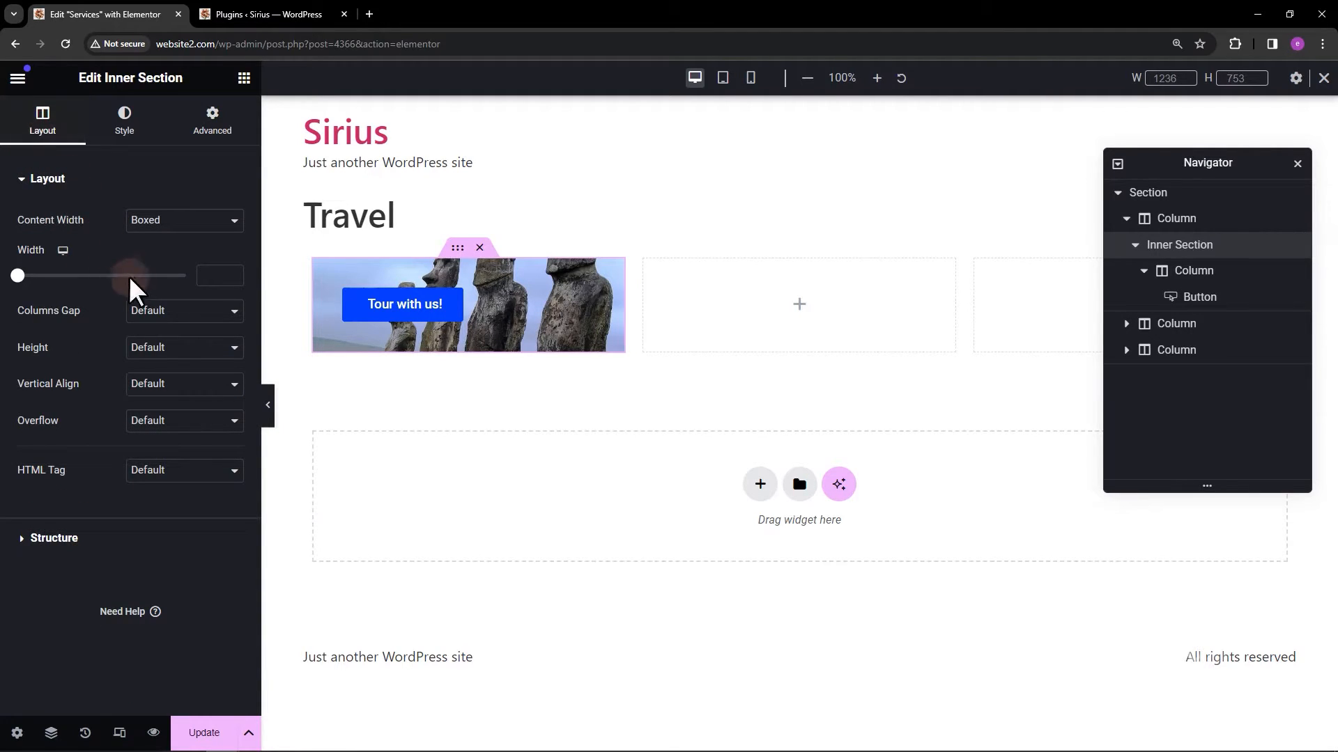
click(183, 347)
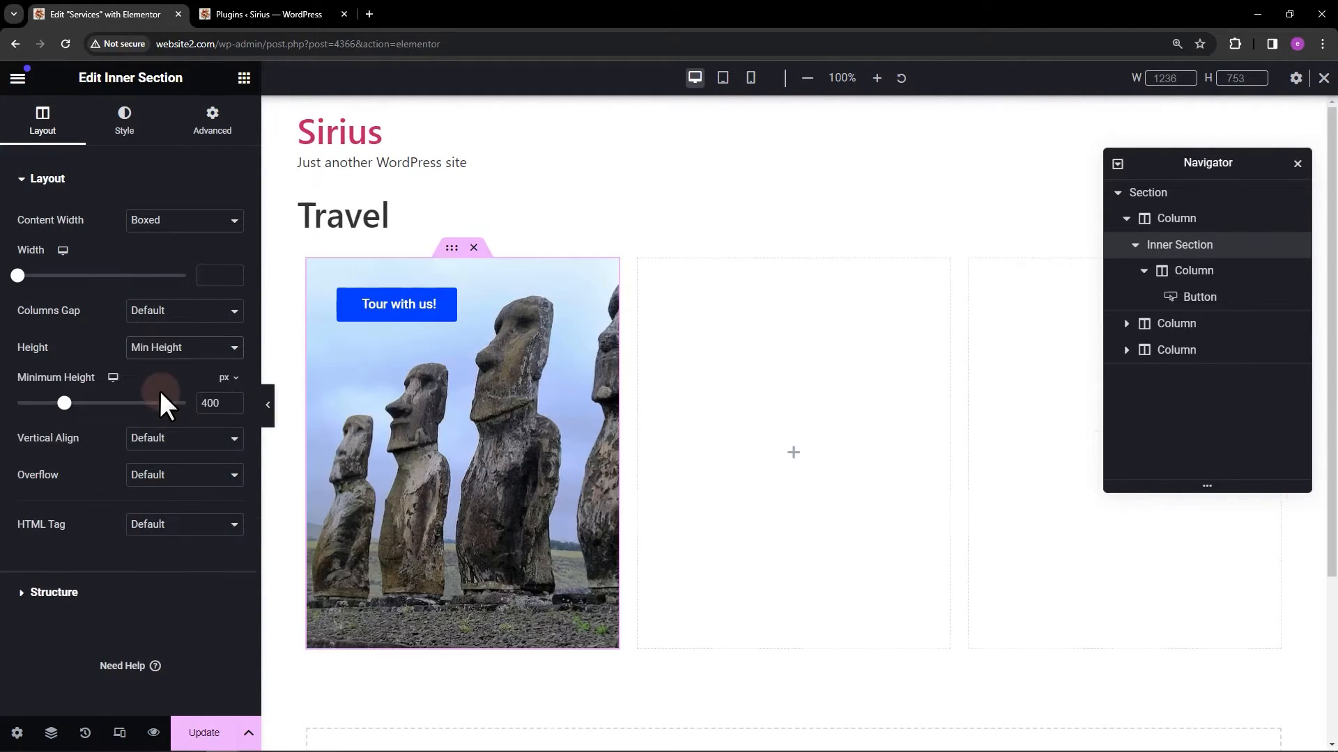
mouse_move(512, 294)
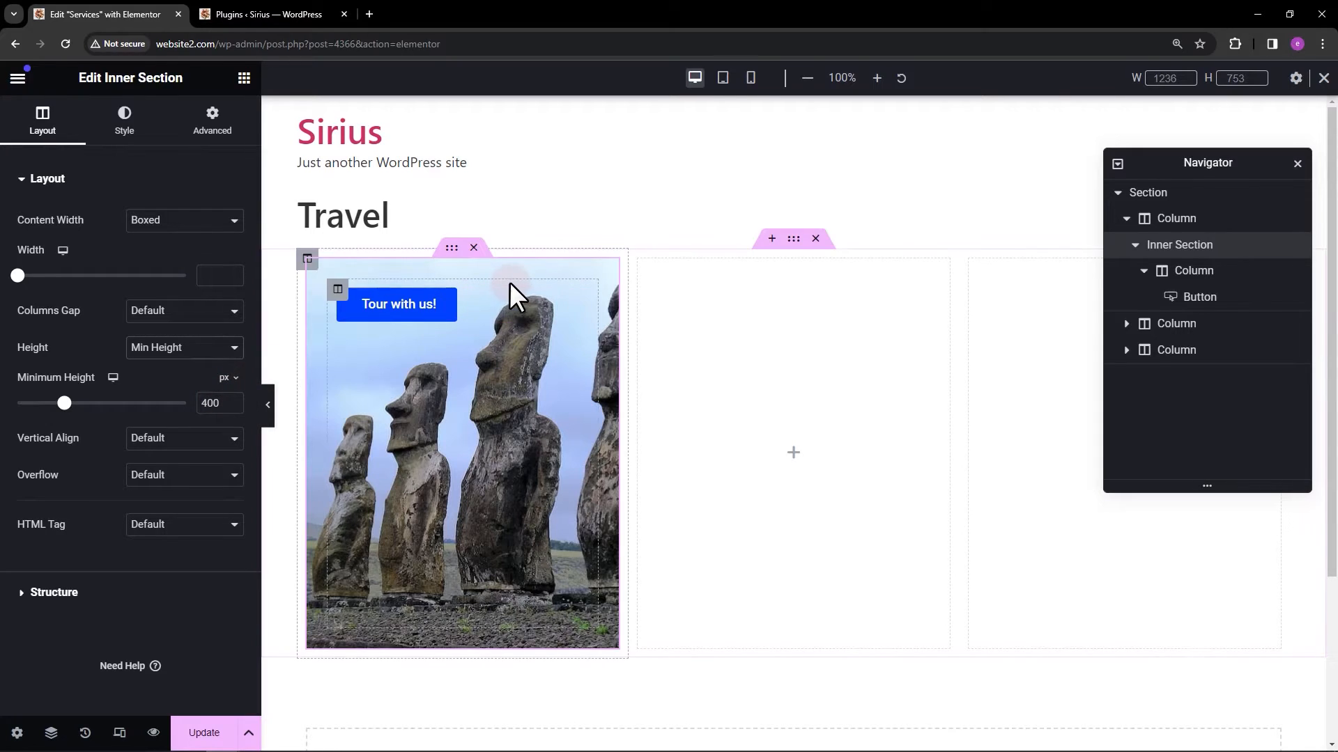
- Center-align the Tour with us! button, then select its column for editing
click(396, 304)
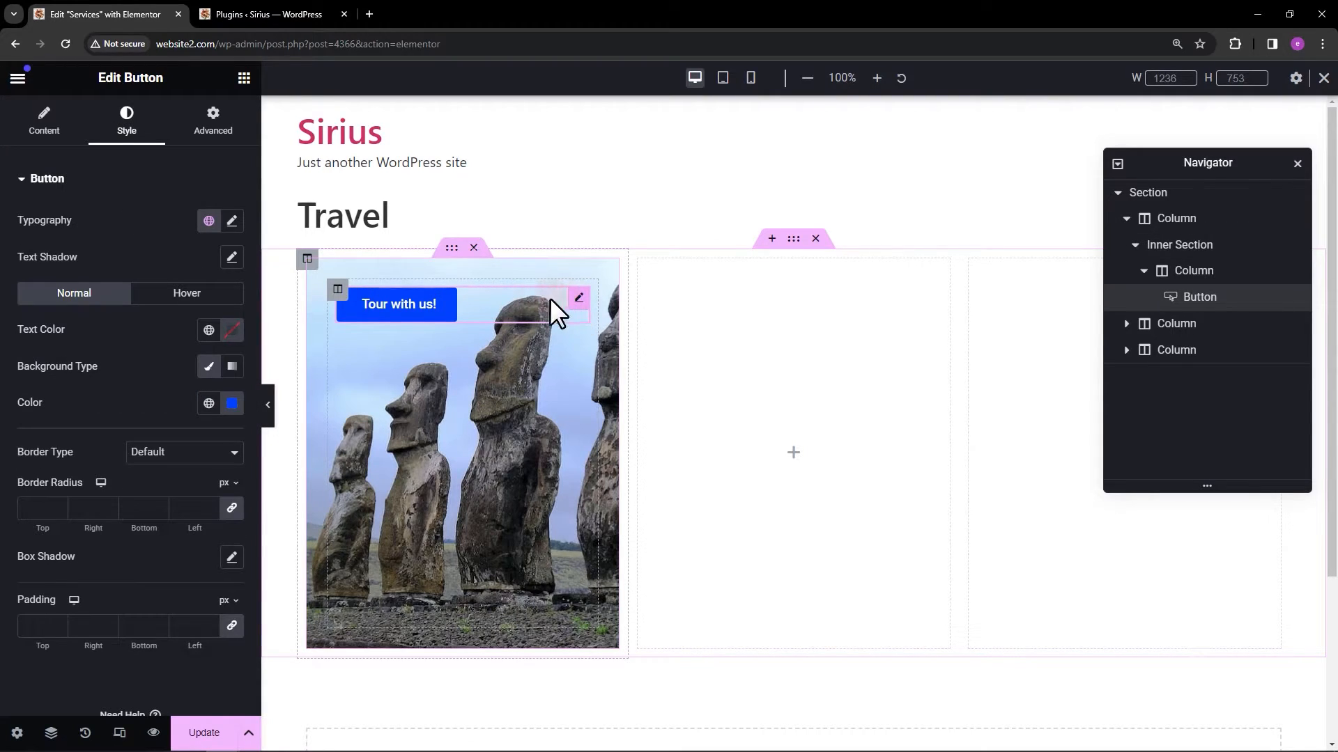
click(43, 119)
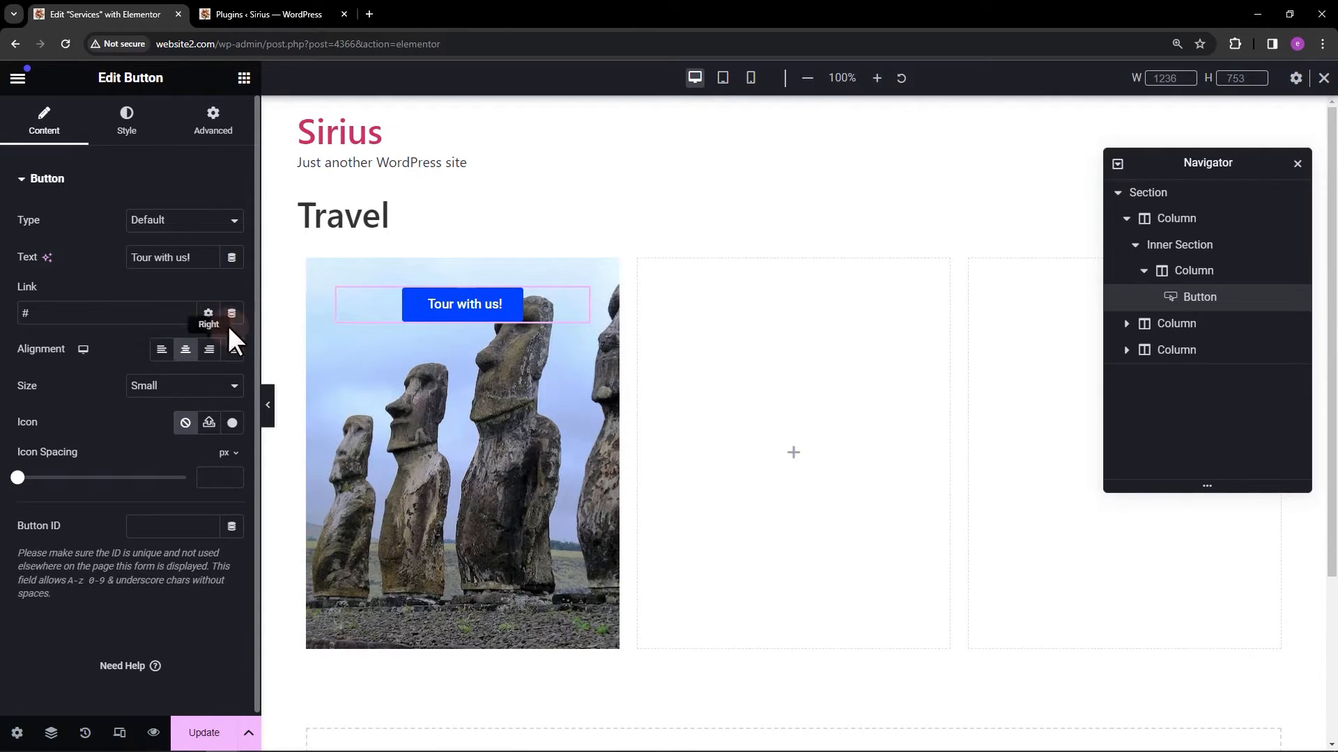
mouse_move(442, 277)
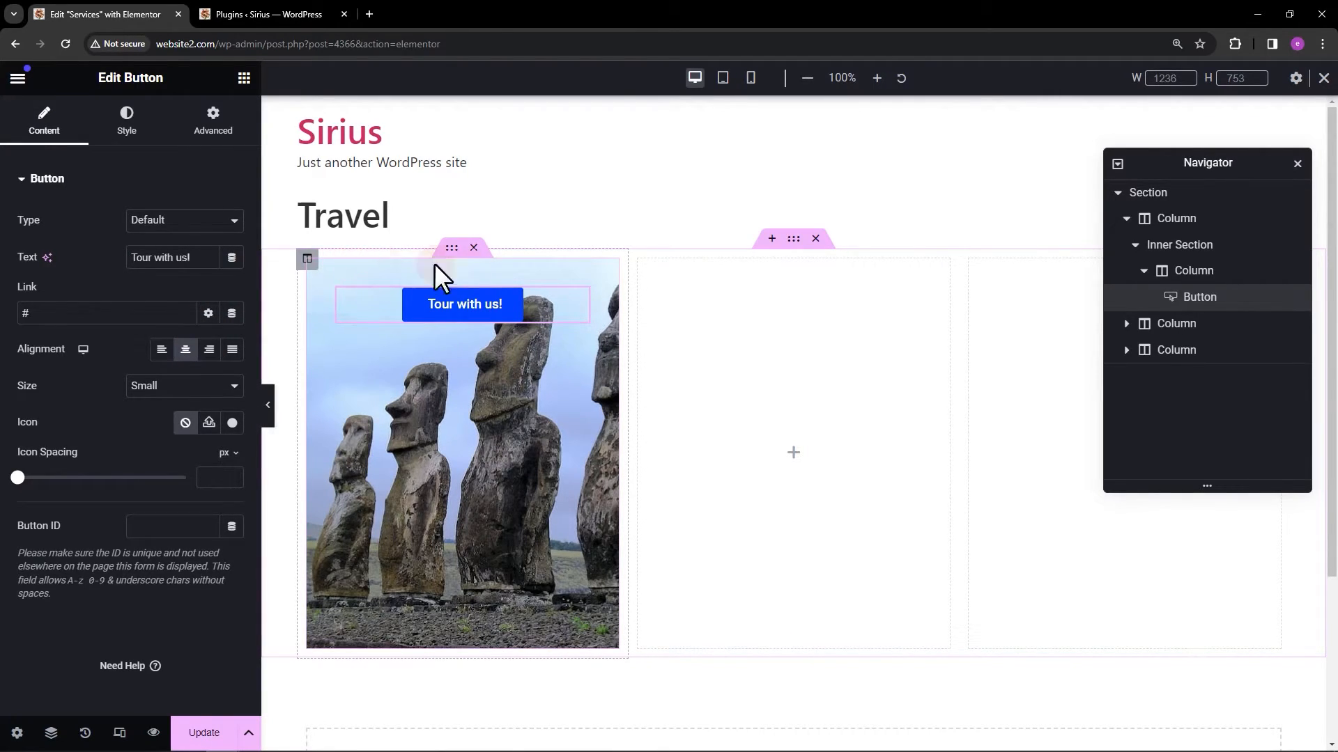
click(1193, 270)
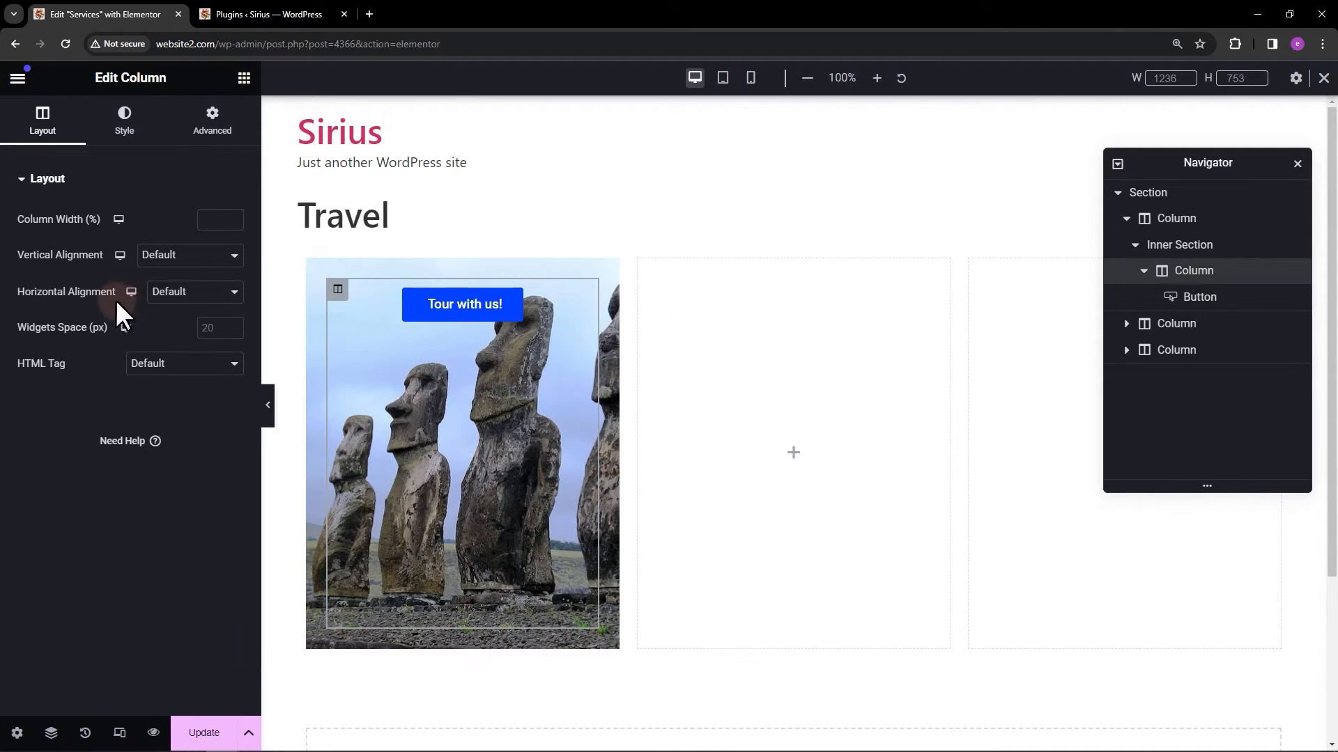
- Set the column's Vertical Alignment to Middle and reselect the inner section
click(190, 254)
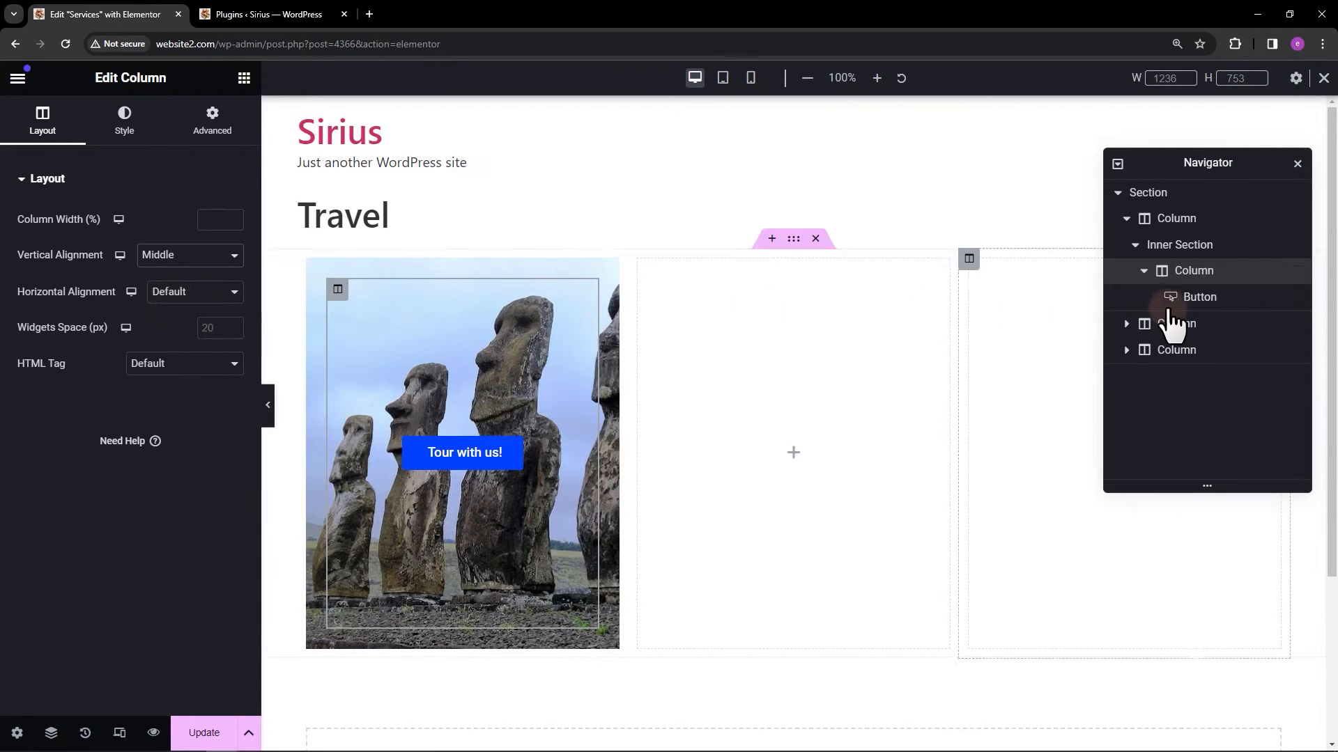
click(1180, 245)
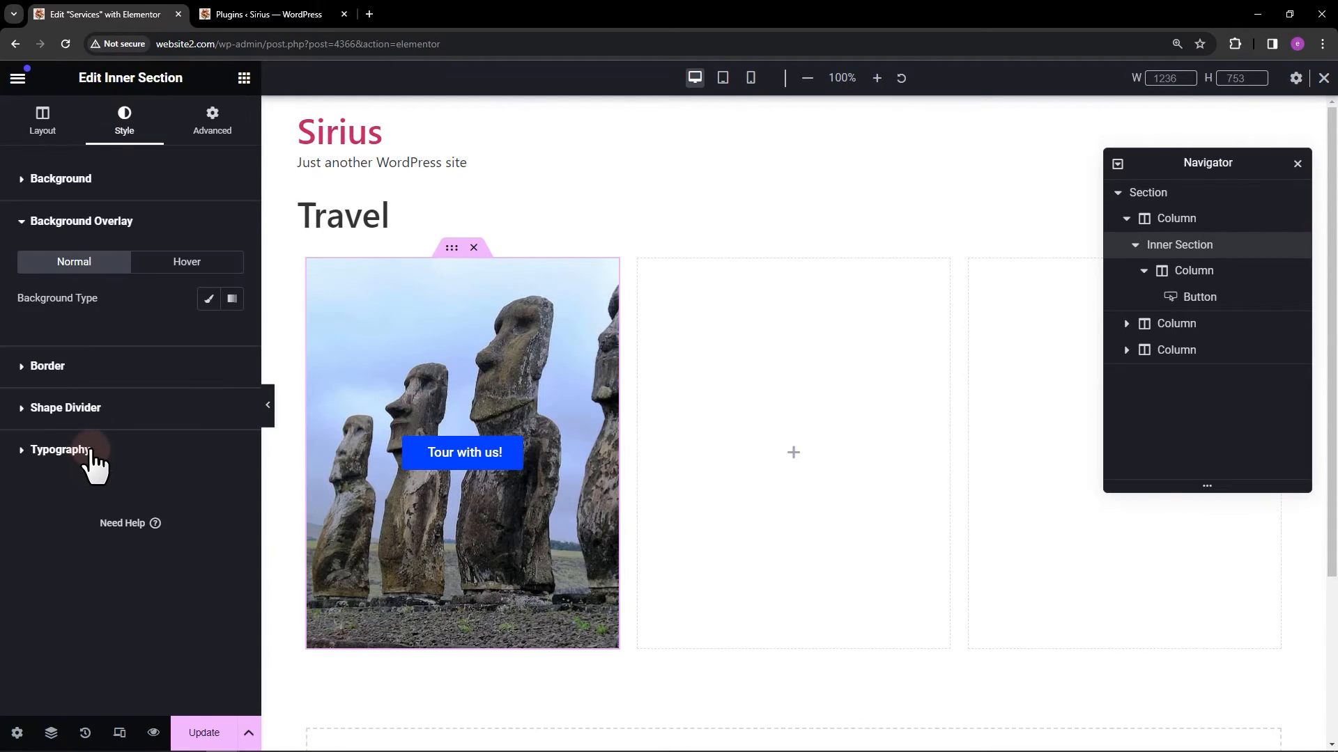
- Add a Classic background overlay and set its colour to dark #111111B8
click(208, 299)
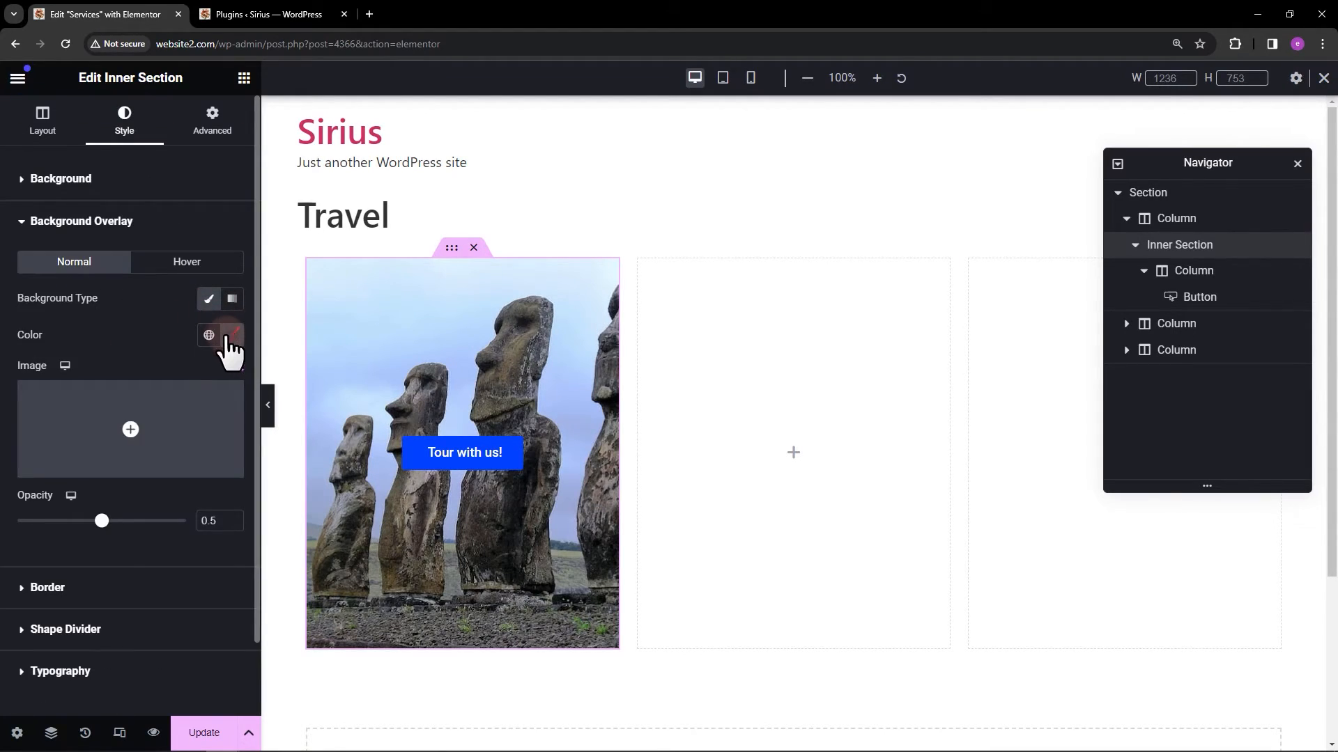
click(209, 334)
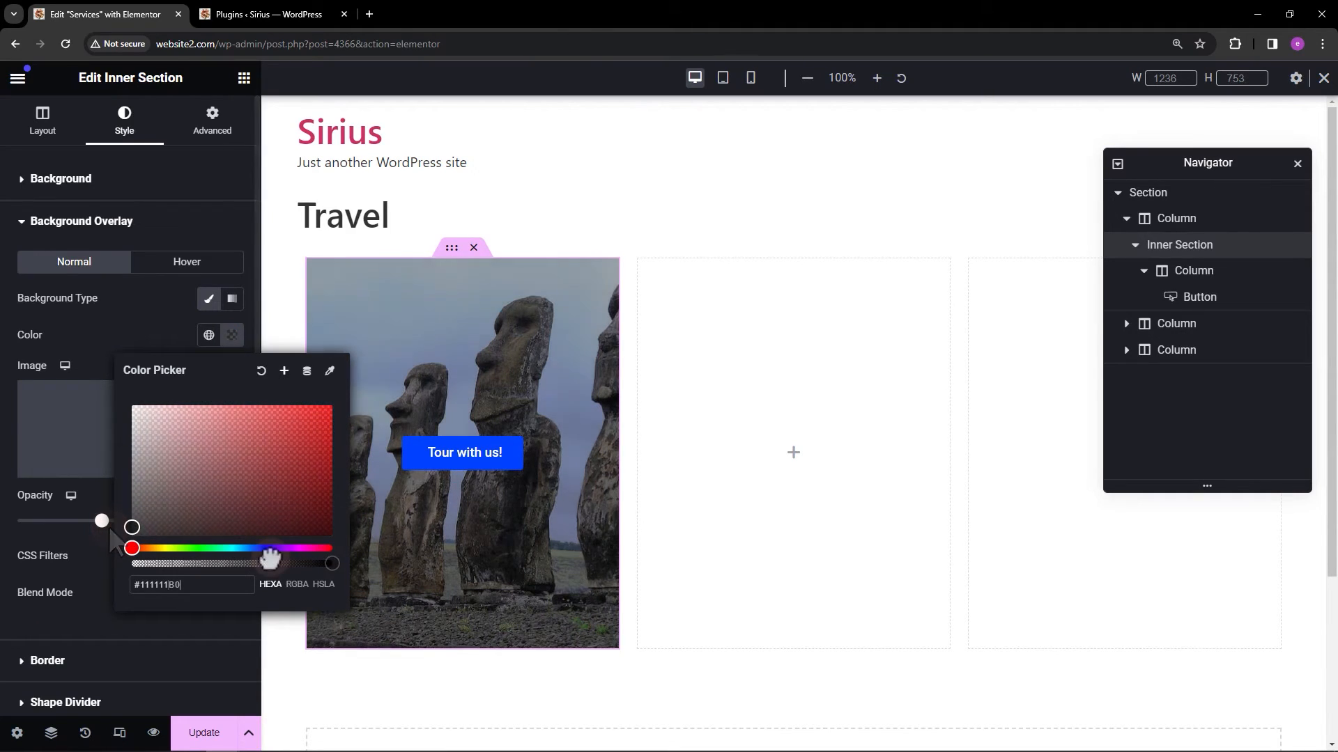